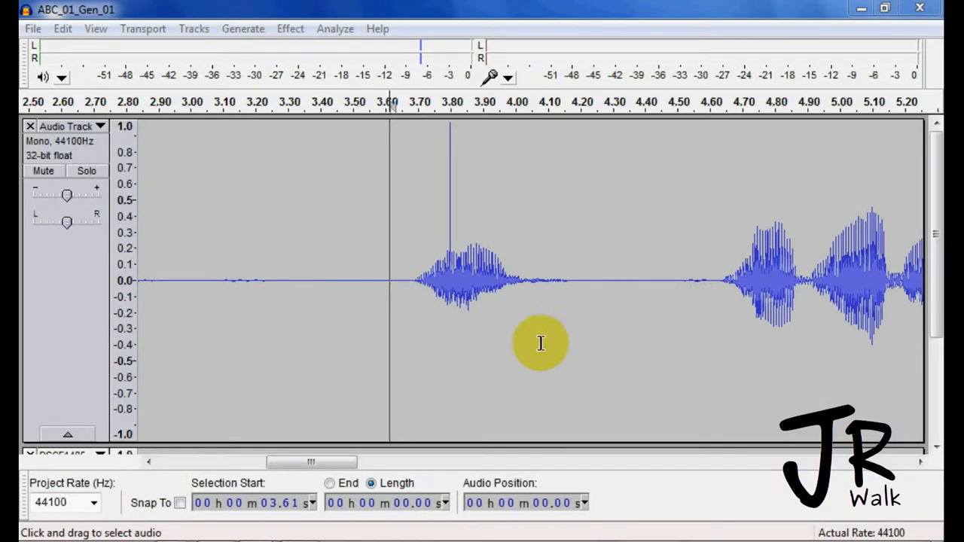
pyautogui.moveTo(452, 249)
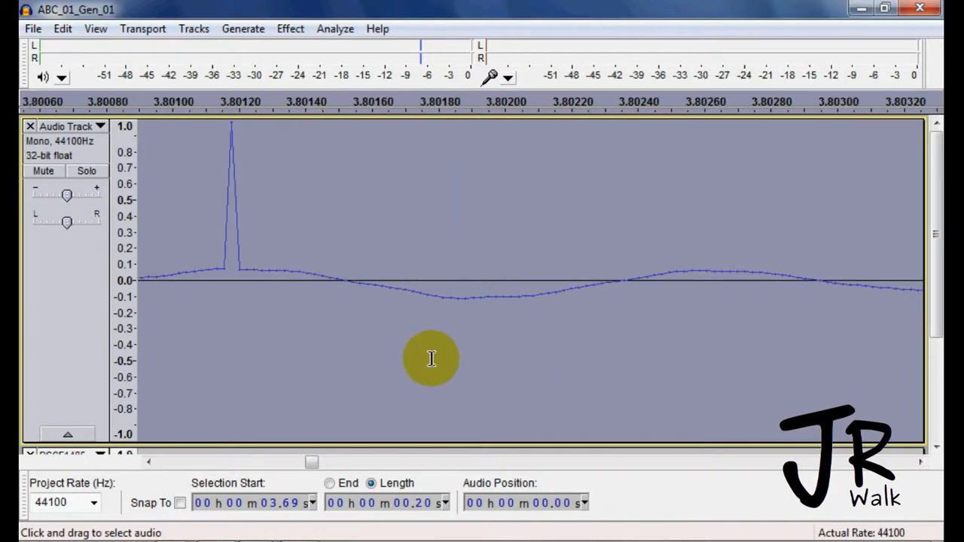
pyautogui.moveTo(212, 335)
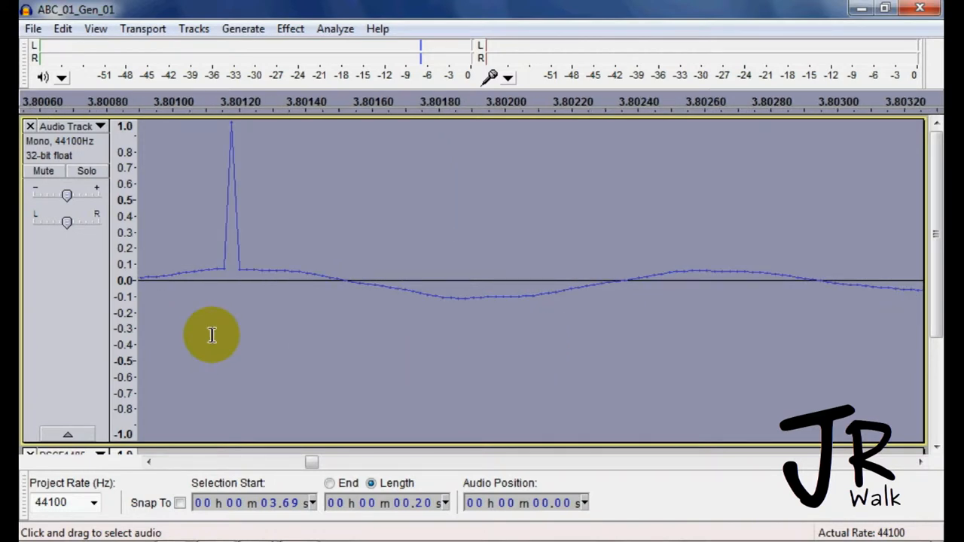
pyautogui.moveTo(215, 296)
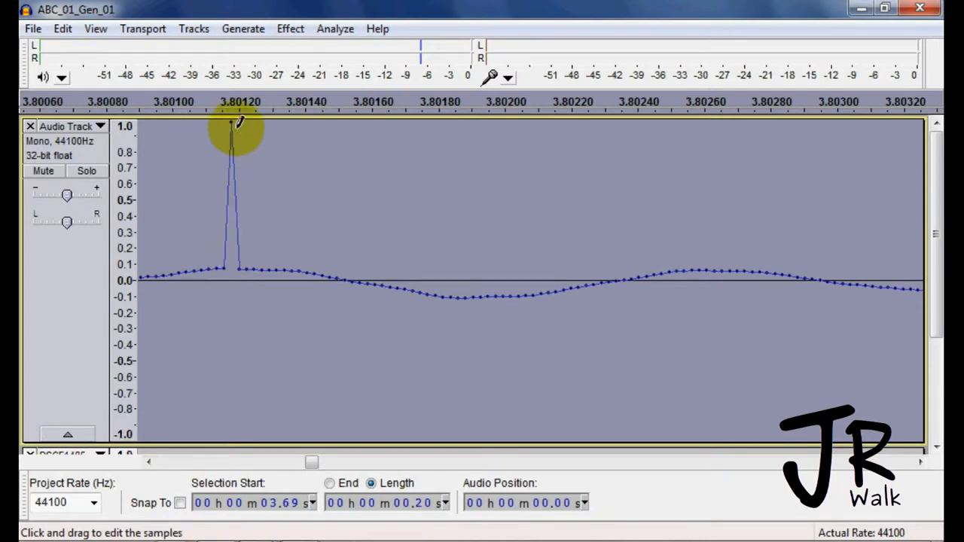
pyautogui.moveTo(249, 211)
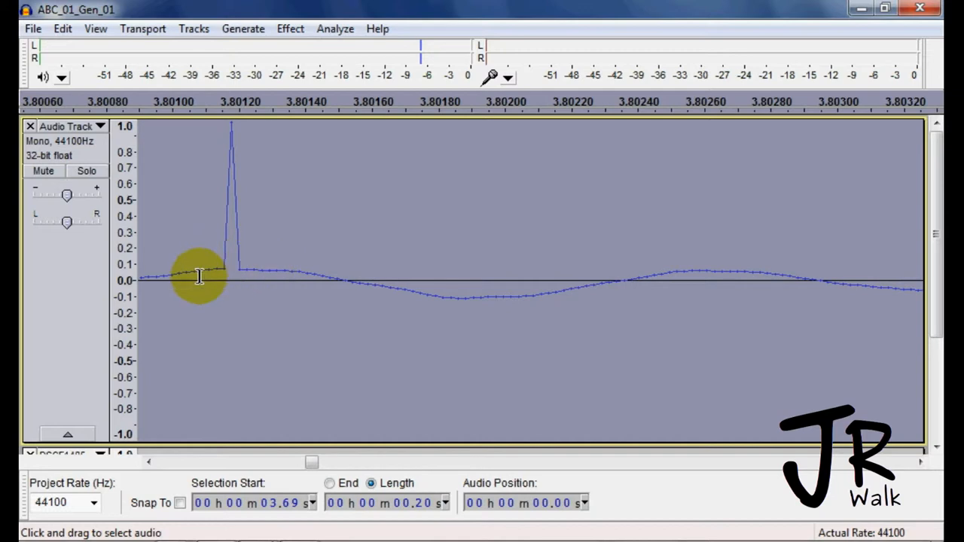
# - Select the few samples around the click spike at 3.80 s and bring up the Effect menu
pyautogui.moveTo(201, 276); pyautogui.dragTo(279, 301)
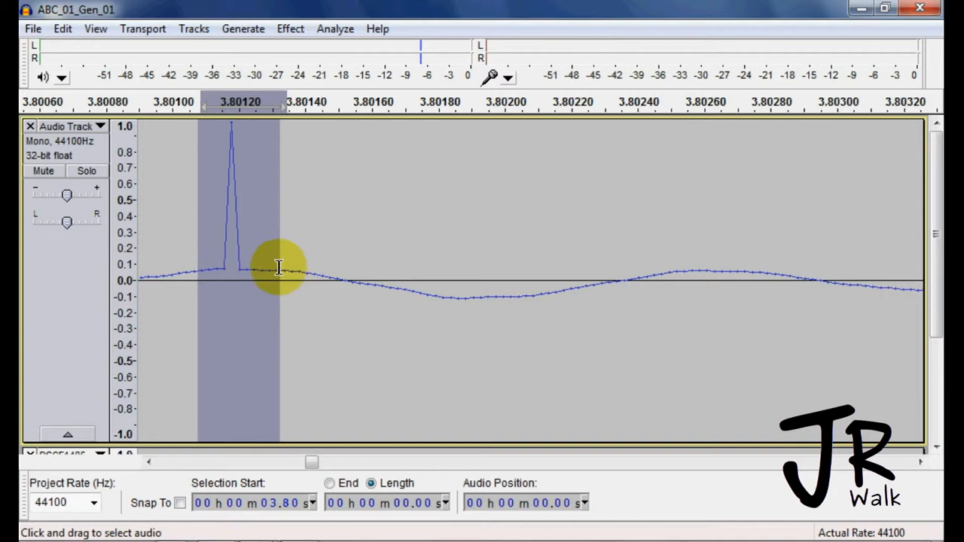
pyautogui.moveTo(261, 258)
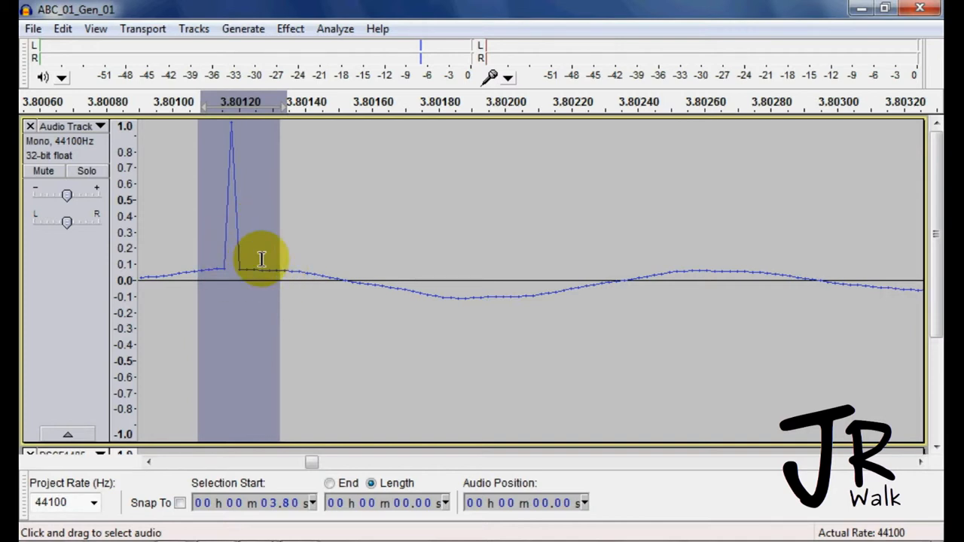
pyautogui.click(290, 29)
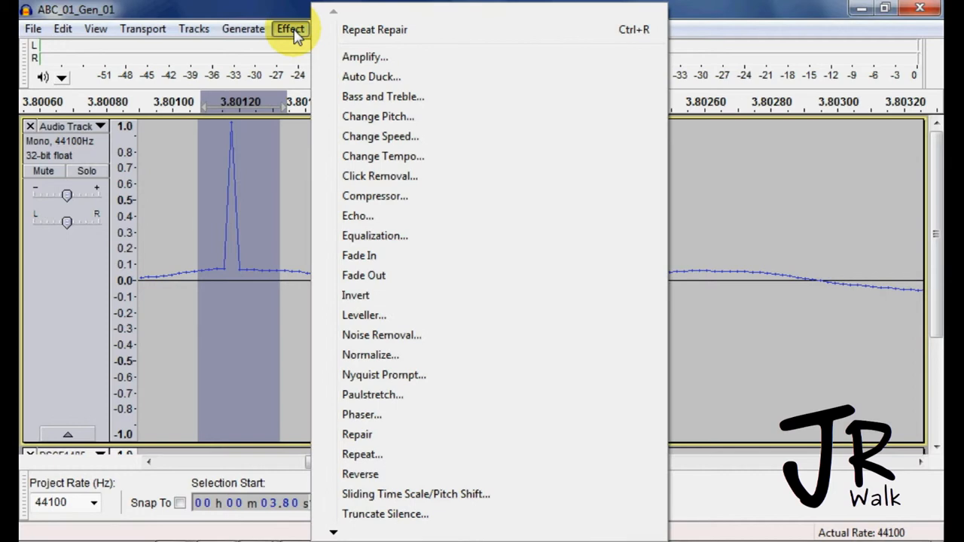
pyautogui.moveTo(377, 434)
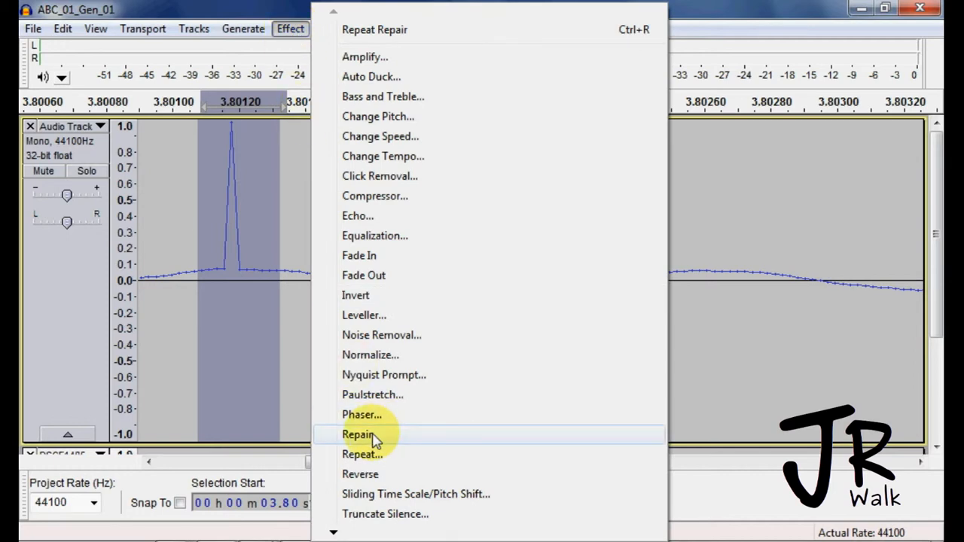
# - Apply Repair to the selected spike so the waveform is clean
pyautogui.click(357, 435)
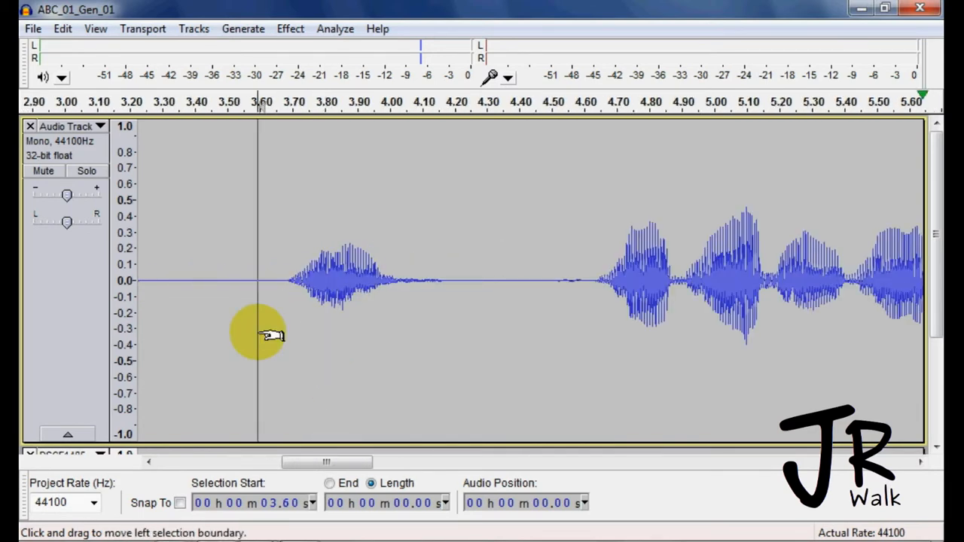
pyautogui.moveTo(332, 275)
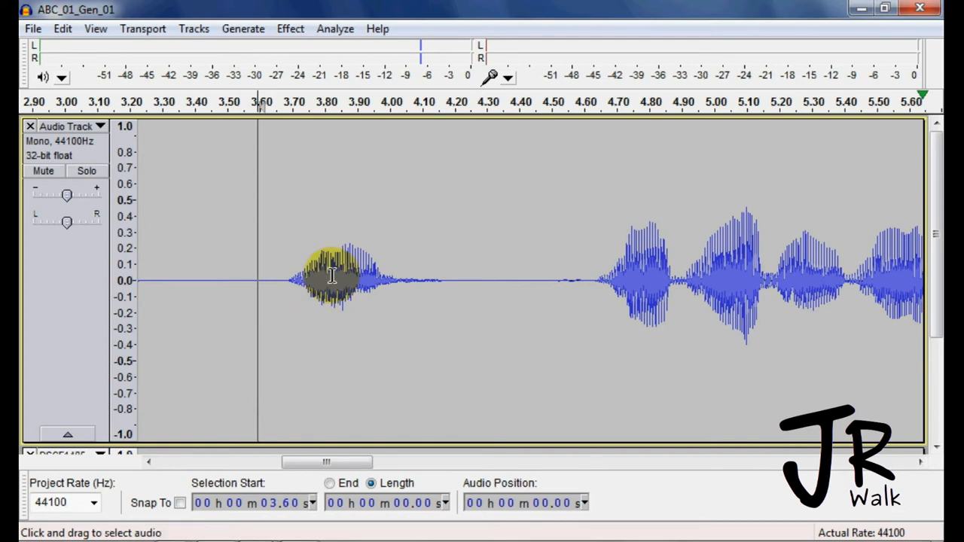